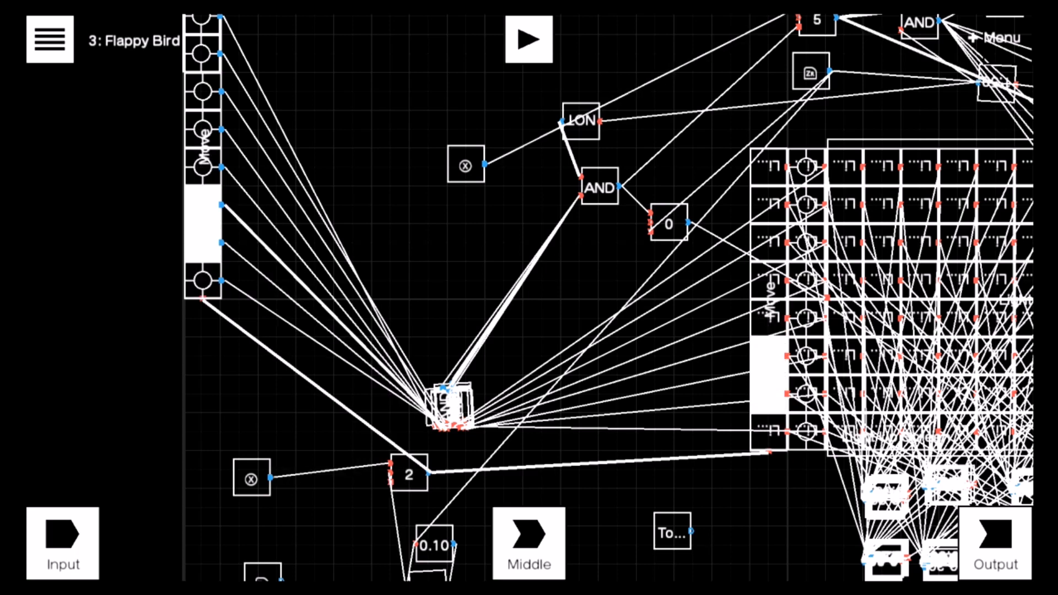
# - Run the Flappy Bird circuit and tap until the AND collision gate lights the white game-over block
pyautogui.click(528, 39)
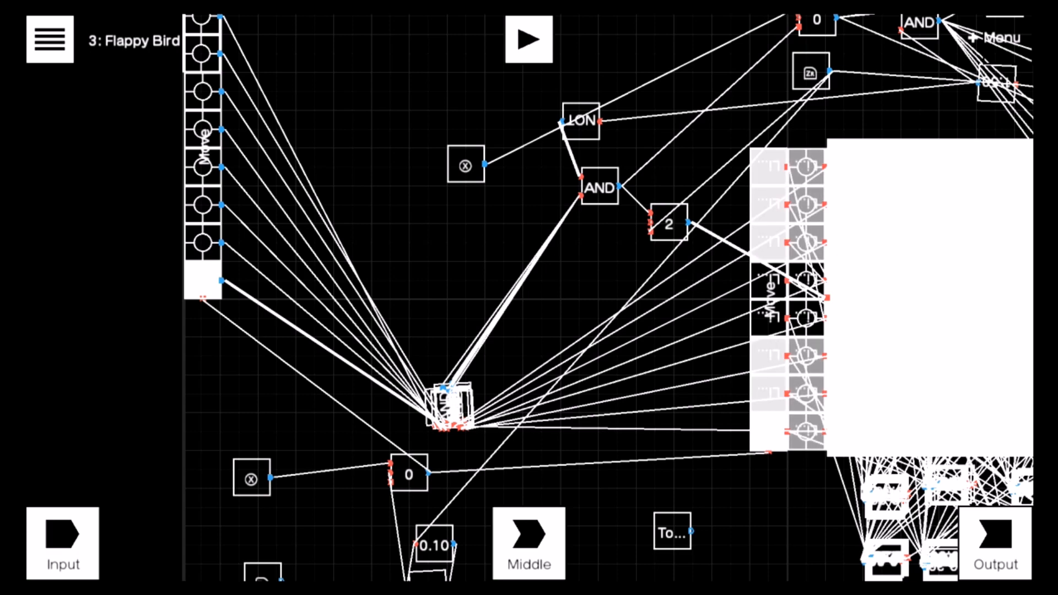
pyautogui.click(668, 223)
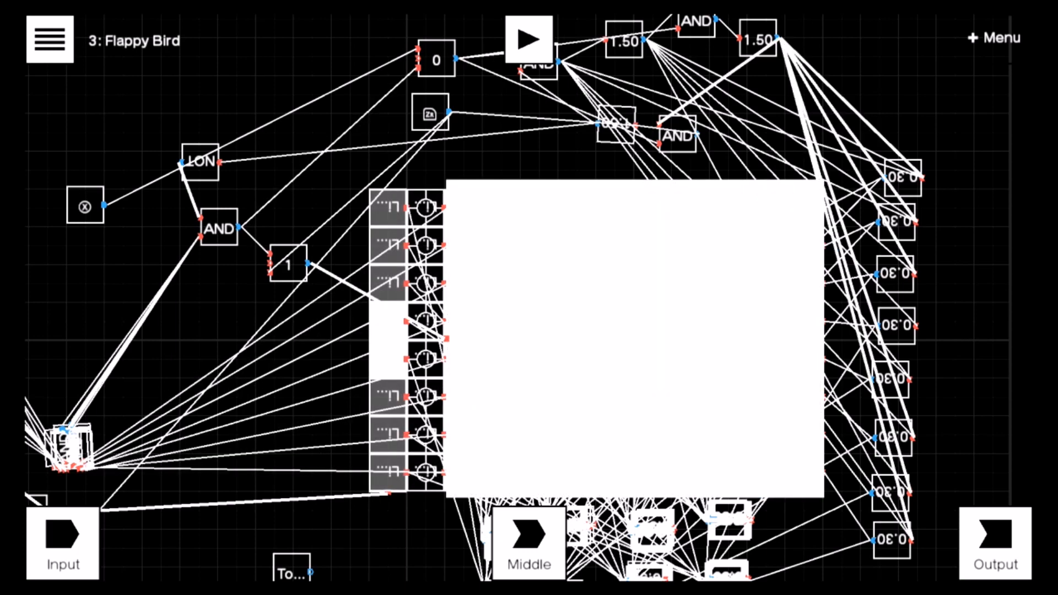
# - Tap the canvas twice so the counter reaches 4 and the Move column animation loops
pyautogui.click(286, 265)
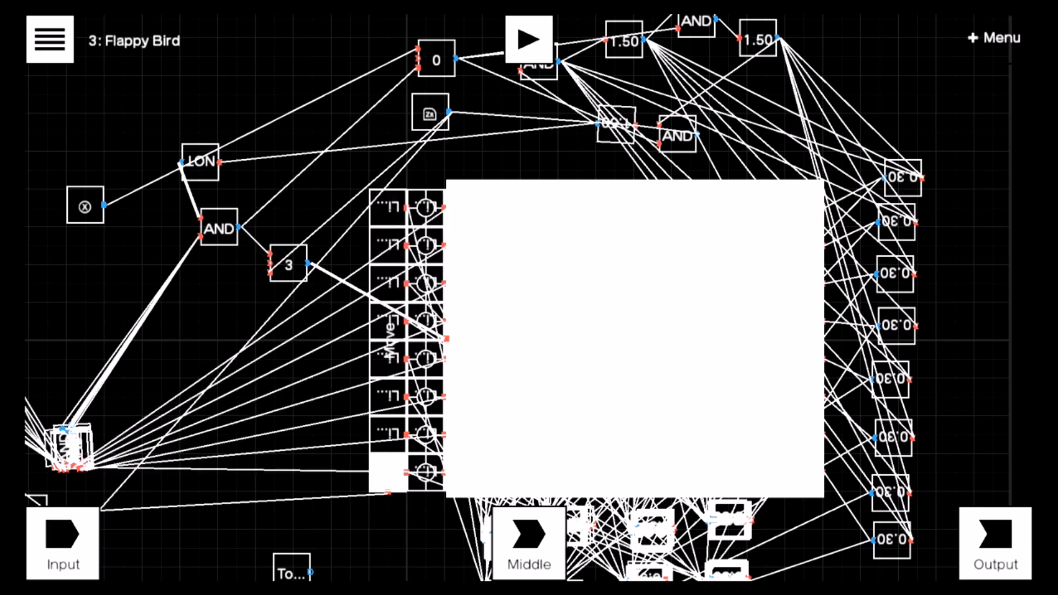
pyautogui.click(287, 265)
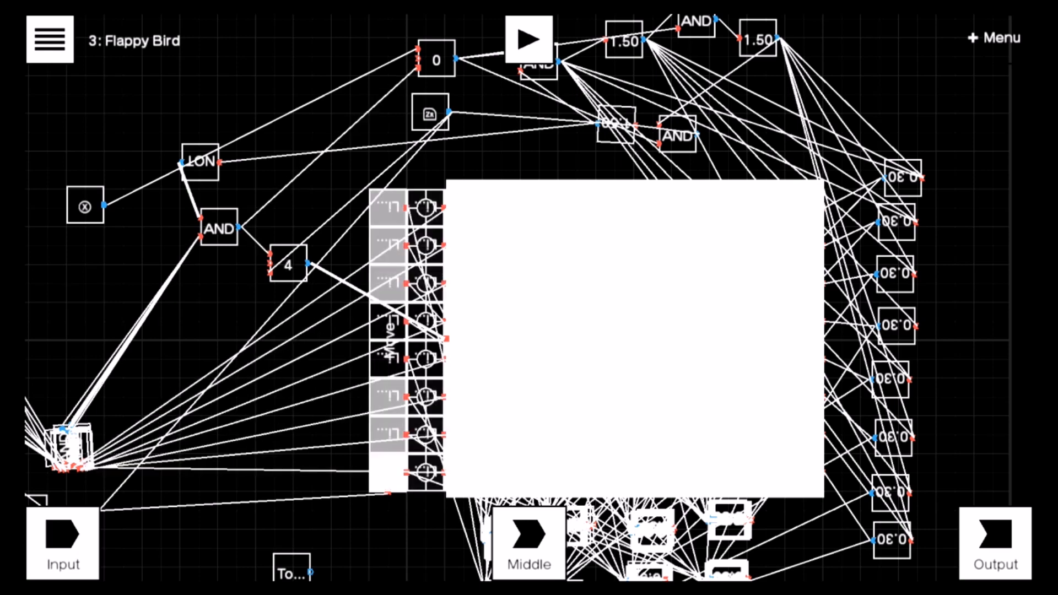